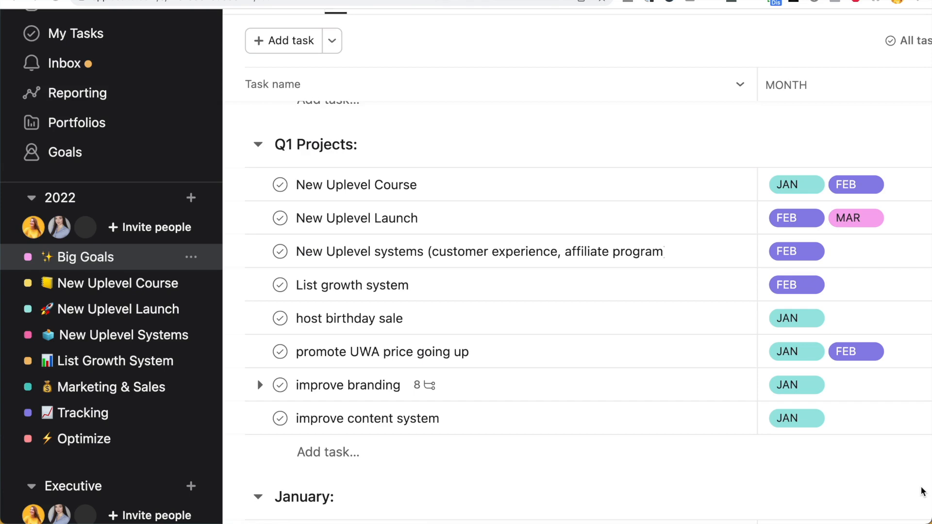
{"action": "mouse_move", "coordinate": [463, 259]}
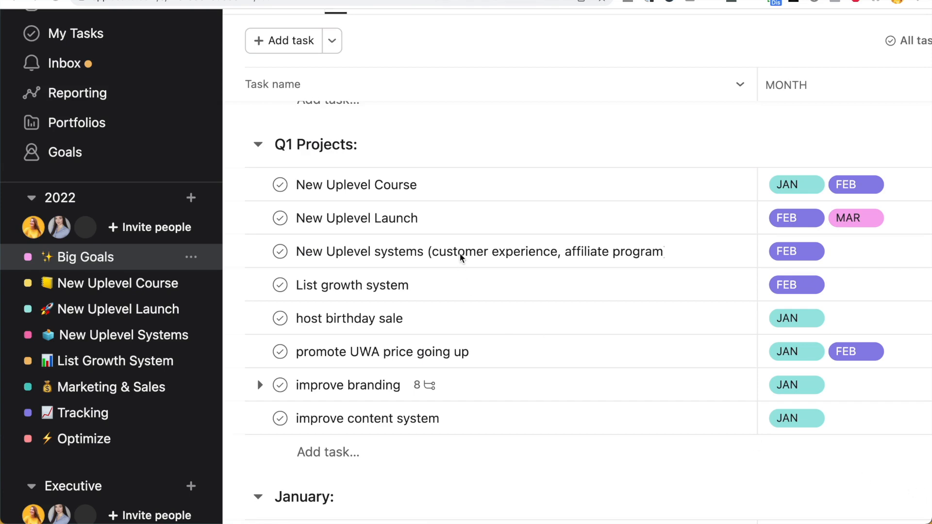
{"action": "mouse_move", "coordinate": [454, 407]}
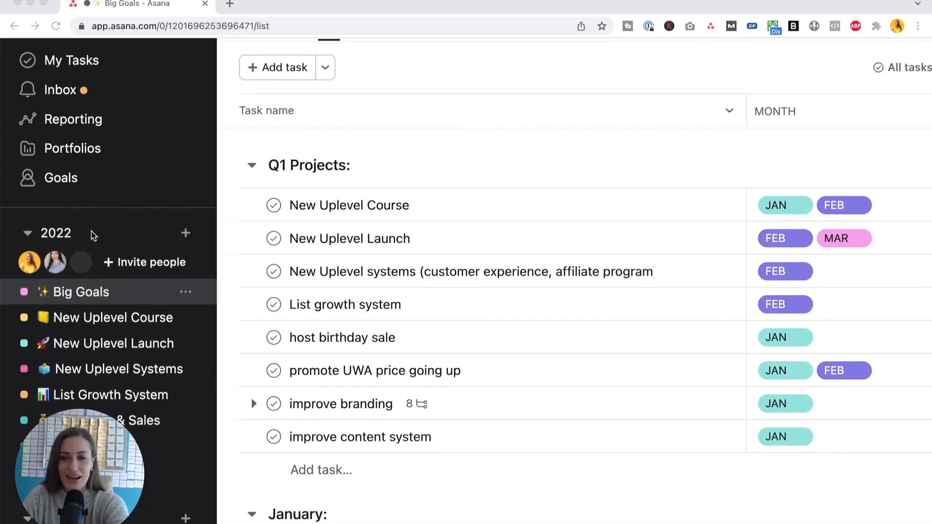
{"action": "mouse_move", "coordinate": [29, 214]}
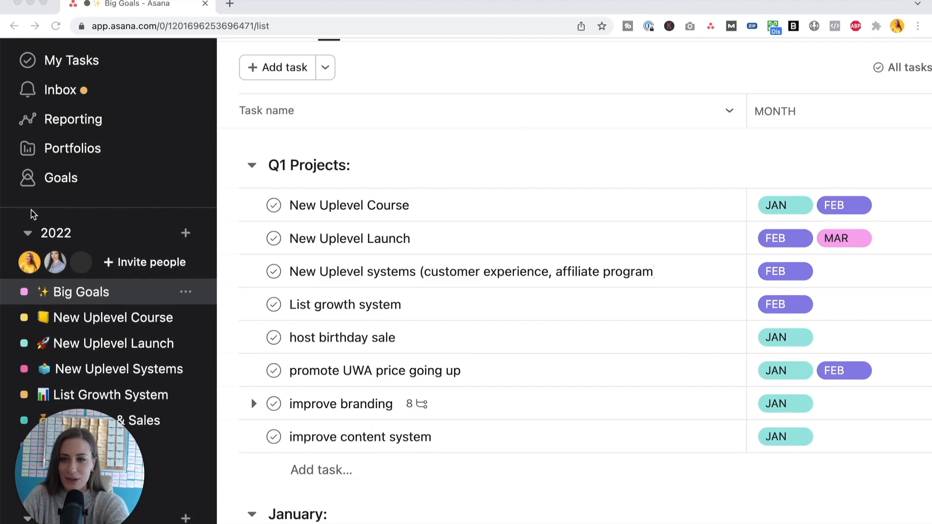
- Scroll down the Uplevel with Asana course site to reach the Home welcome content
{"action": "scroll", "scroll_direction": "down", "scroll_amount": 3}
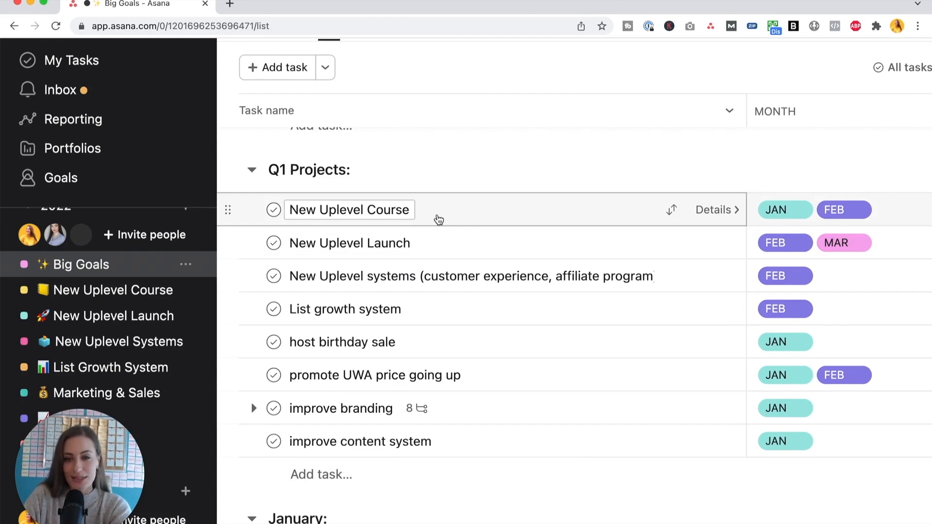
{"action": "mouse_move", "coordinate": [468, 217]}
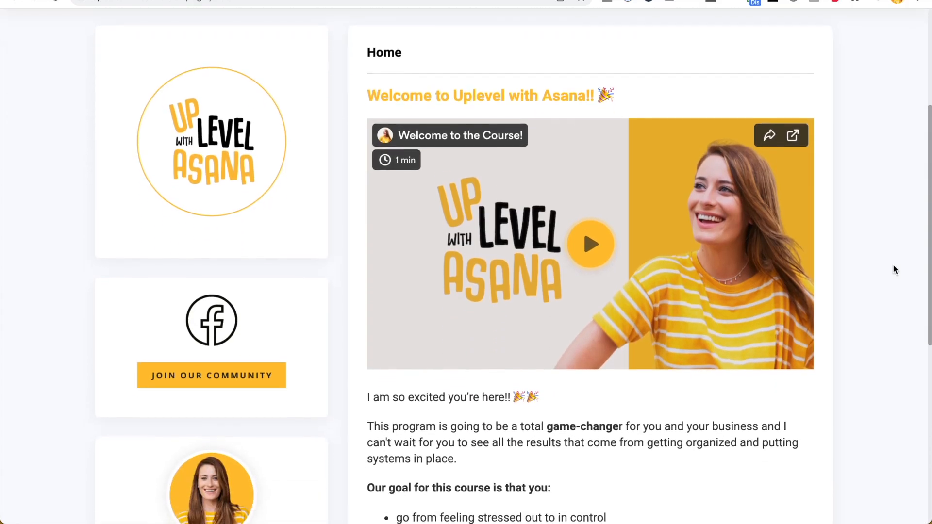
{"action": "scroll", "scroll_direction": "down", "scroll_amount": 3}
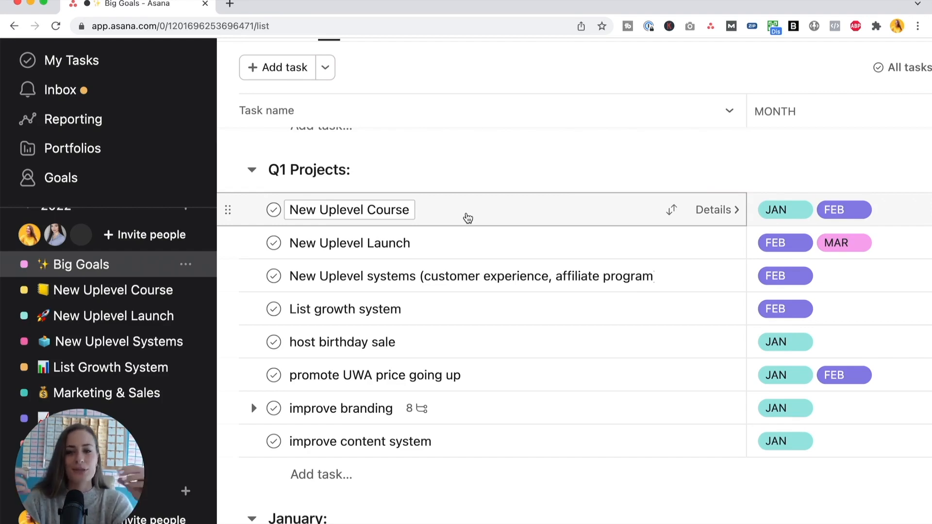
{"action": "mouse_move", "coordinate": [513, 243]}
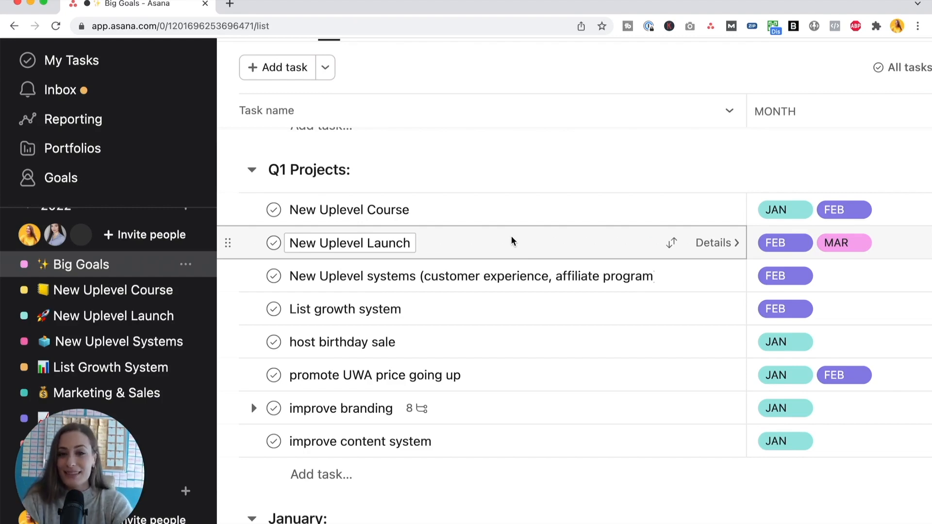
{"action": "mouse_move", "coordinate": [516, 249]}
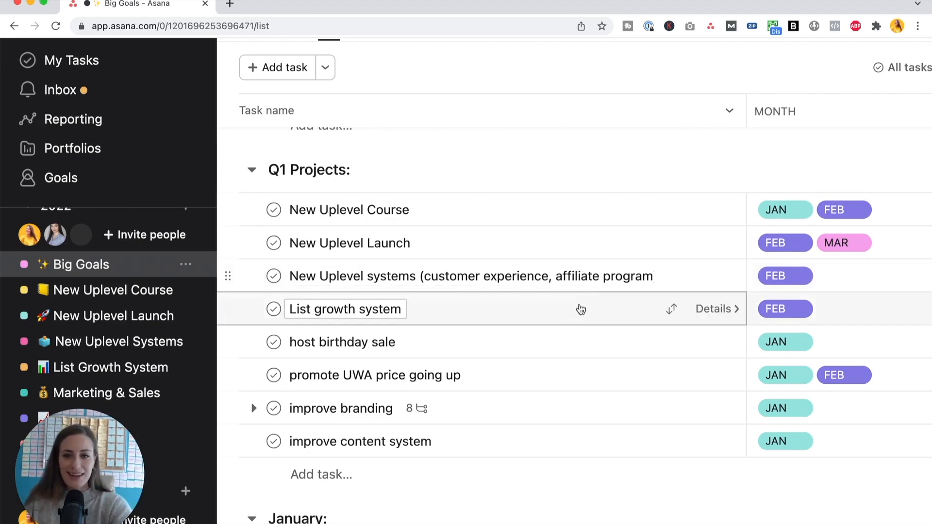
{"action": "mouse_move", "coordinate": [576, 318]}
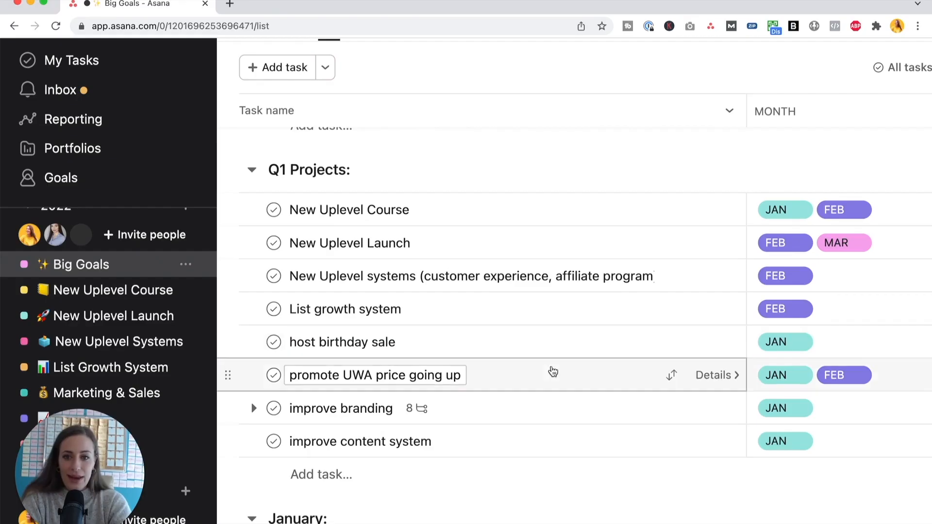
{"action": "mouse_move", "coordinate": [537, 377]}
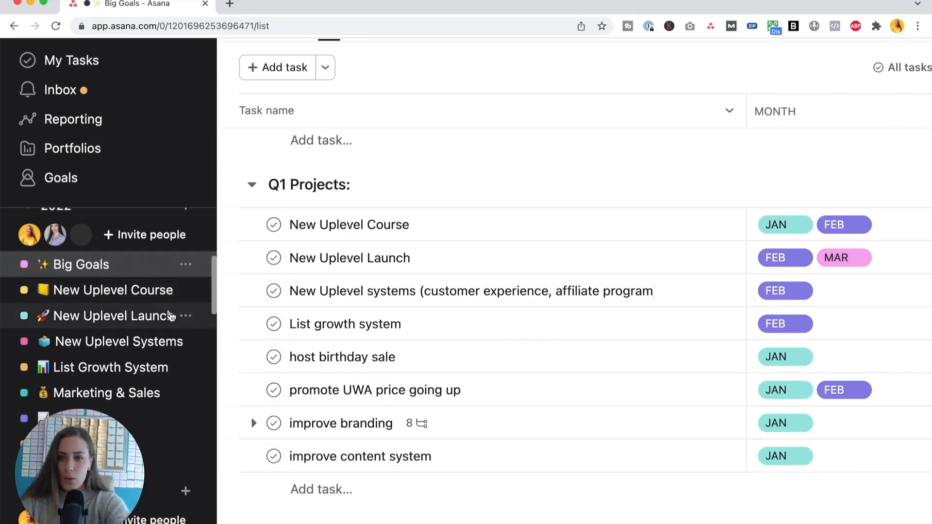
{"action": "mouse_move", "coordinate": [199, 355]}
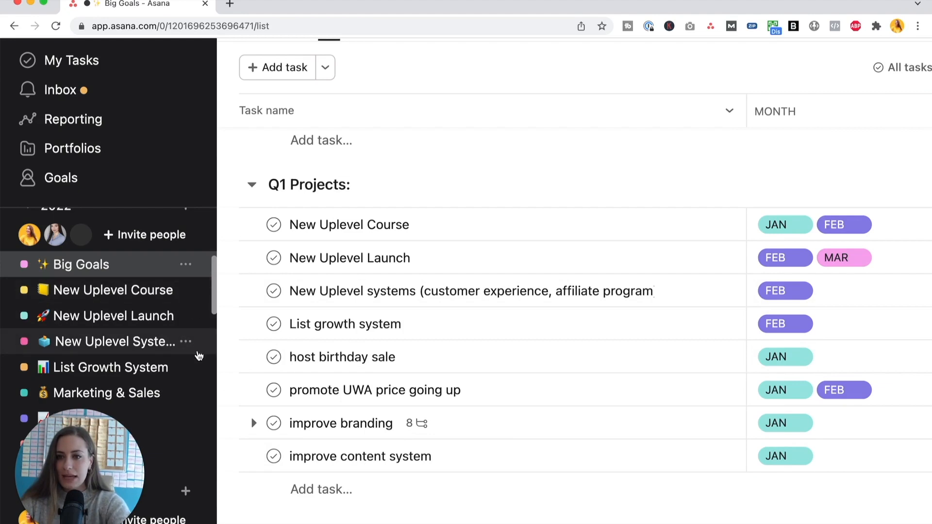
{"action": "left_click", "coordinate": [344, 324]}
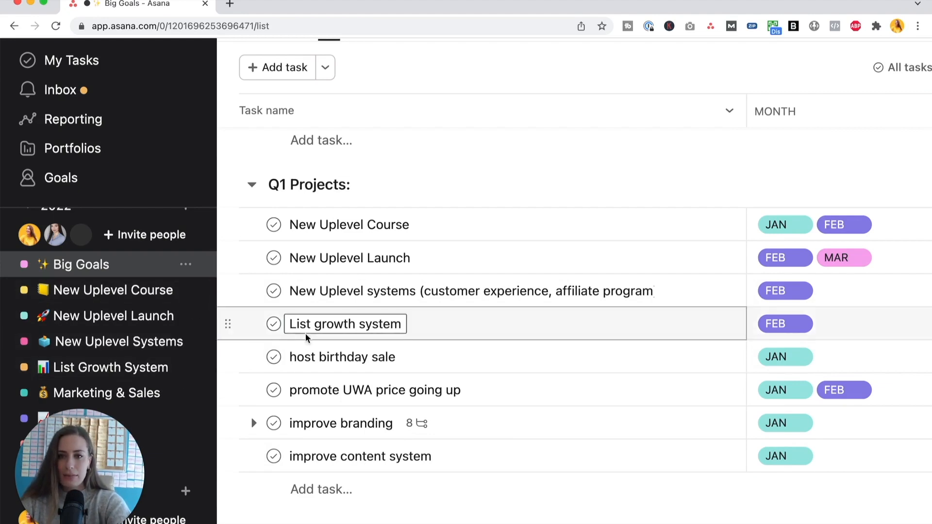
{"action": "left_click", "coordinate": [360, 456]}
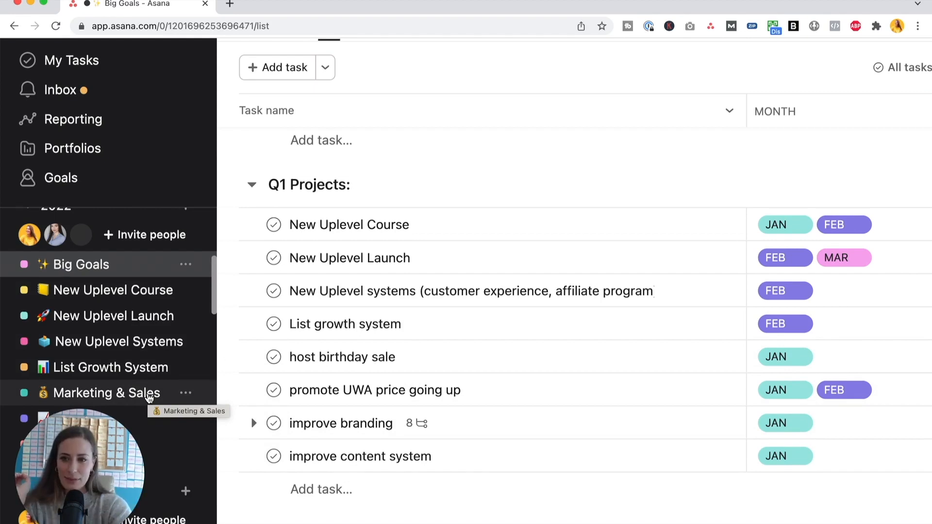
{"action": "left_click", "coordinate": [111, 291]}
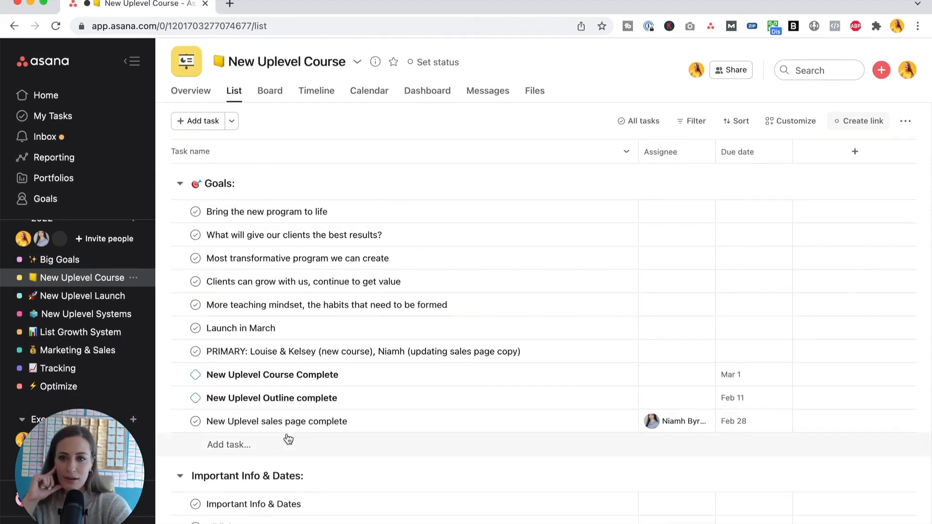
{"action": "mouse_move", "coordinate": [378, 211]}
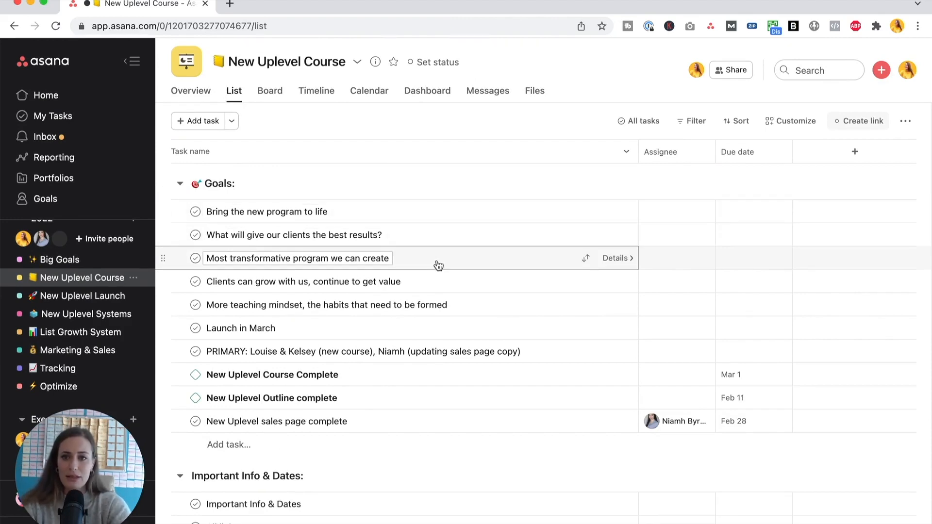
{"action": "mouse_move", "coordinate": [432, 262]}
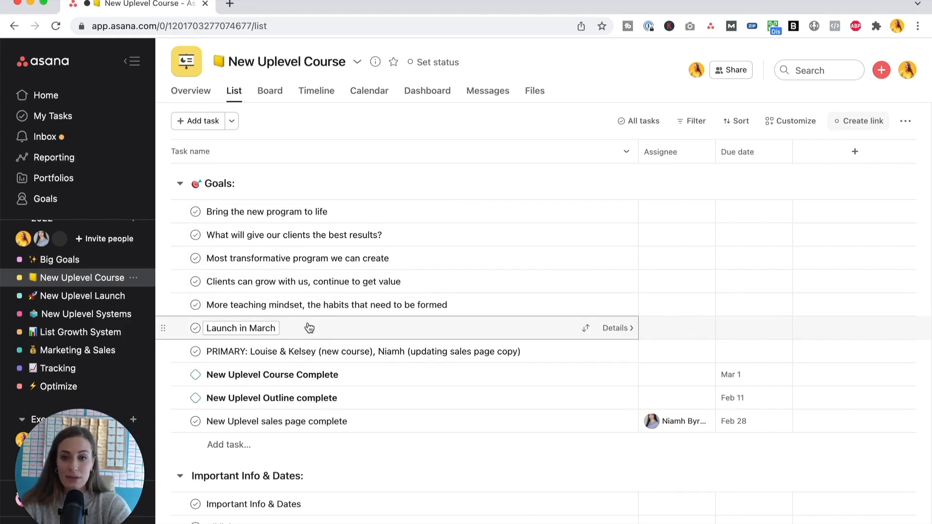
{"action": "mouse_move", "coordinate": [519, 378]}
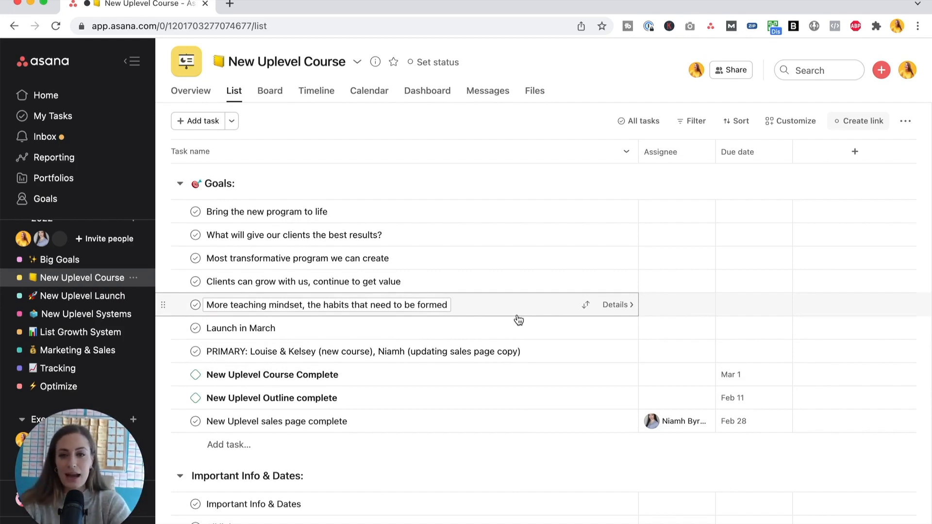
- Mark New Uplevel Course Complete as a milestone and switch to the project calendar
{"action": "left_click", "coordinate": [272, 374]}
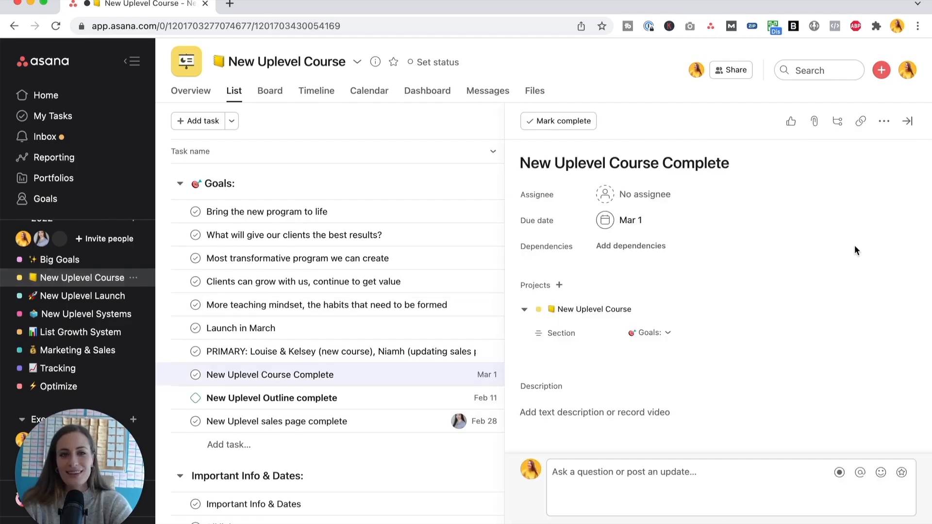
{"action": "left_click", "coordinate": [884, 122]}
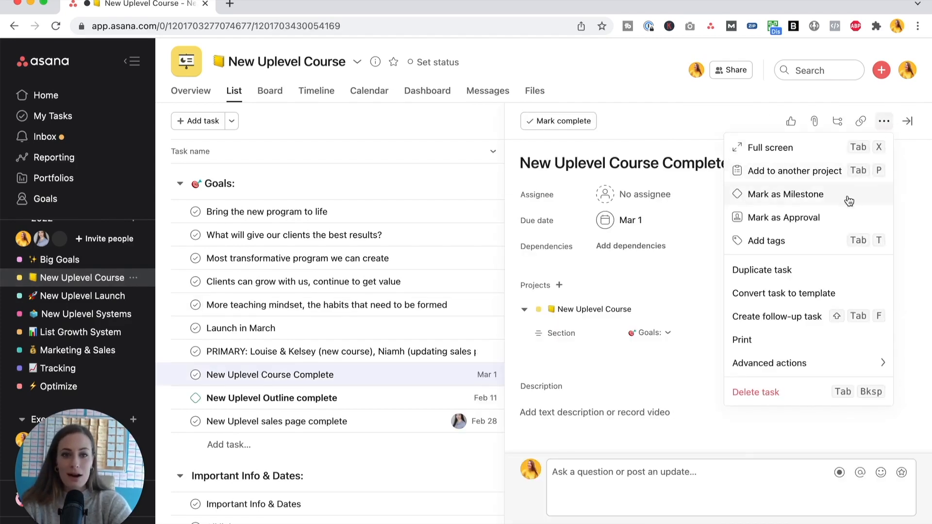
{"action": "left_click", "coordinate": [786, 194]}
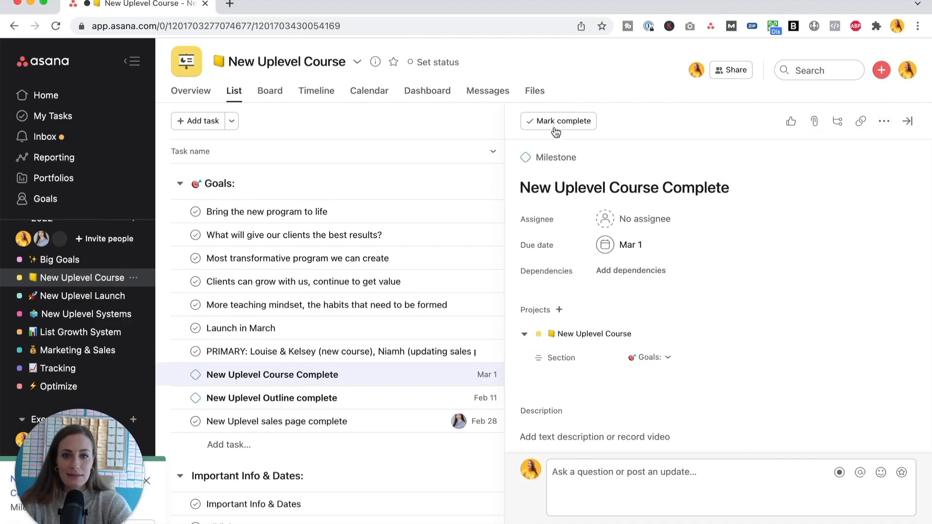
{"action": "left_click", "coordinate": [624, 188]}
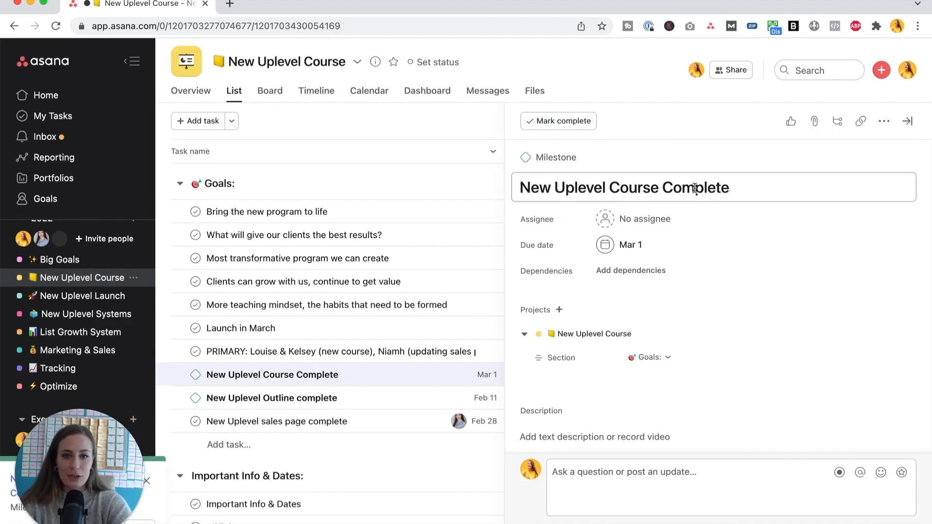
{"action": "left_click", "coordinate": [369, 90]}
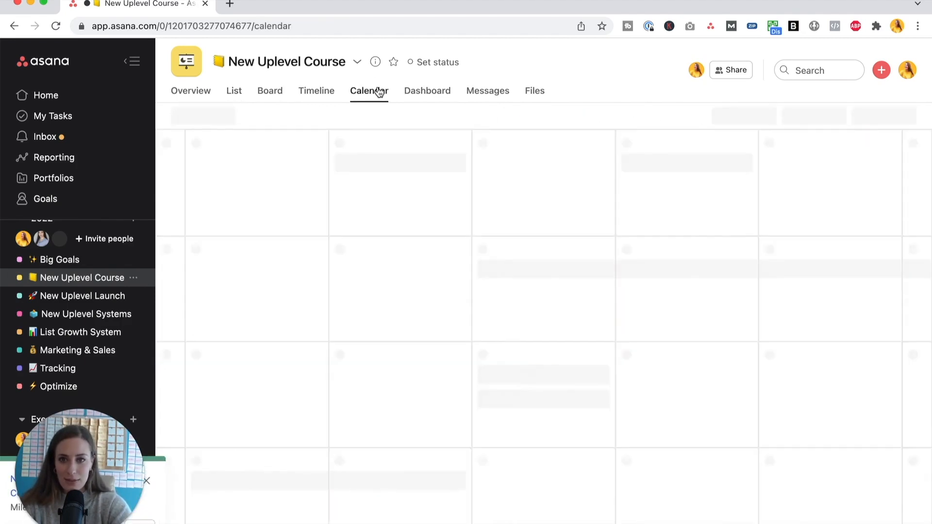
- Review February 2022 milestones, including Outline on Feb 11, then return to List view
{"action": "left_click", "coordinate": [369, 91]}
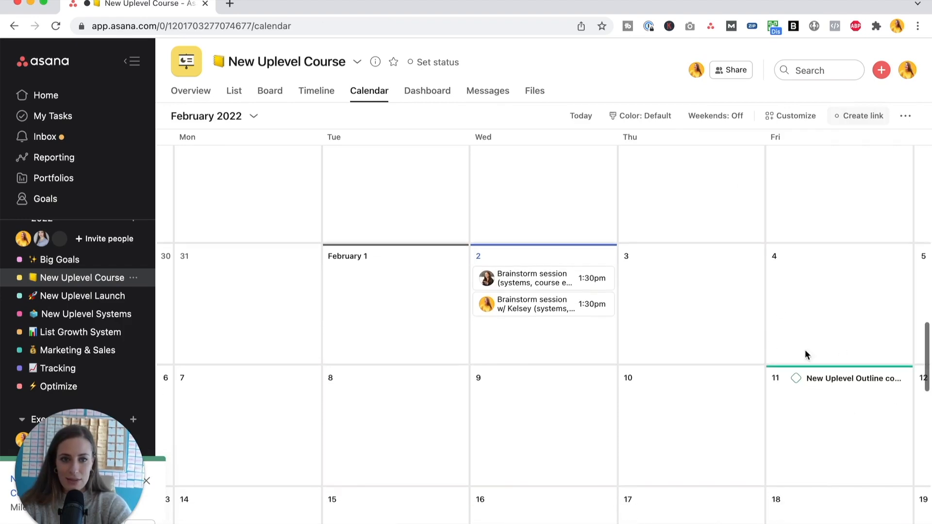
{"action": "left_click", "coordinate": [234, 90]}
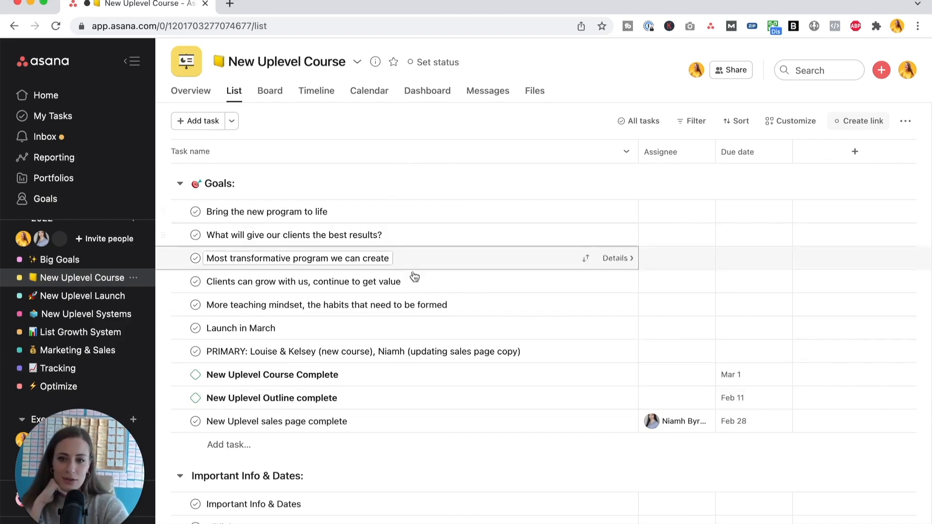
- Split owners into PRIMARY 'Louise & Kelsey (new course)' and a SECONDARY Niamh sales-copy task
{"action": "left_click", "coordinate": [363, 351]}
{"action": "type", "text": "SECONDARY: Niamh (updating sales page copy)"}
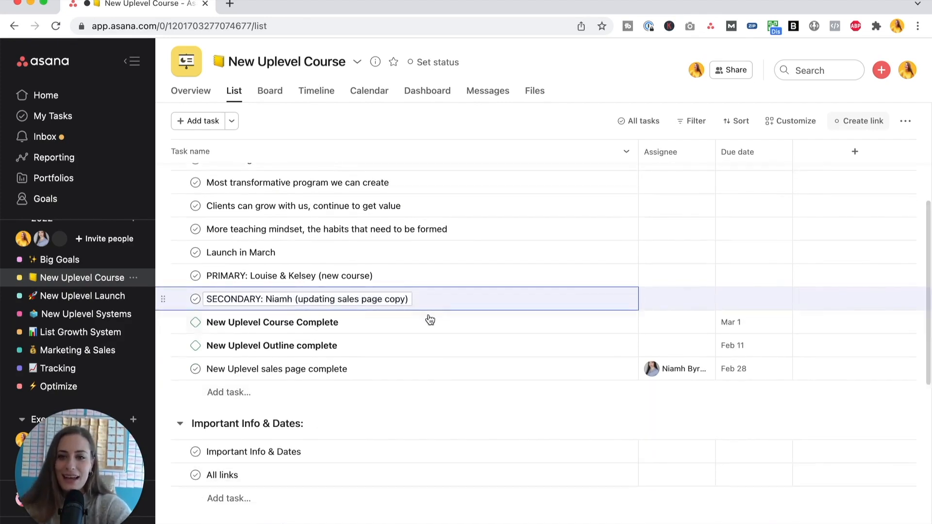
- Move three dated tasks to Important Info & Dates as milestones, assigning Louise and Niamh
{"action": "left_click", "coordinate": [272, 322]}
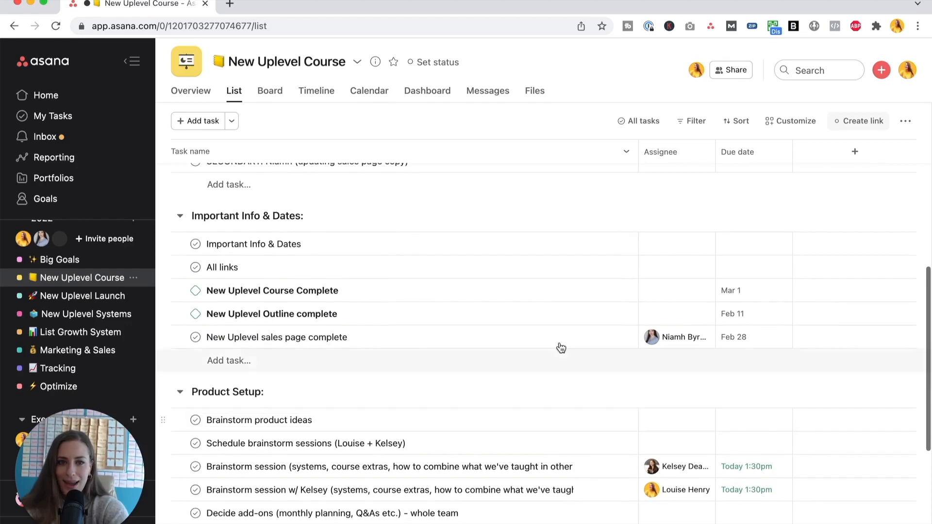
{"action": "mouse_move", "coordinate": [666, 319]}
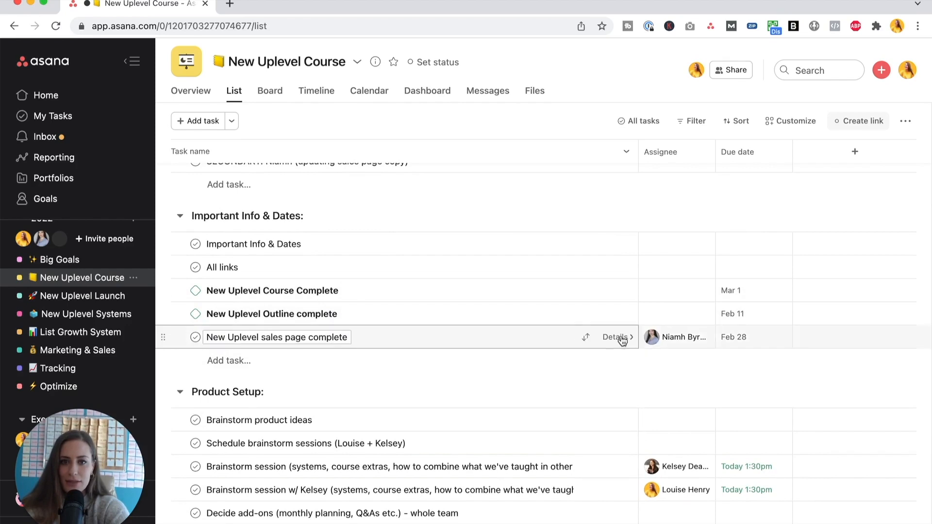
{"action": "left_click", "coordinate": [616, 337]}
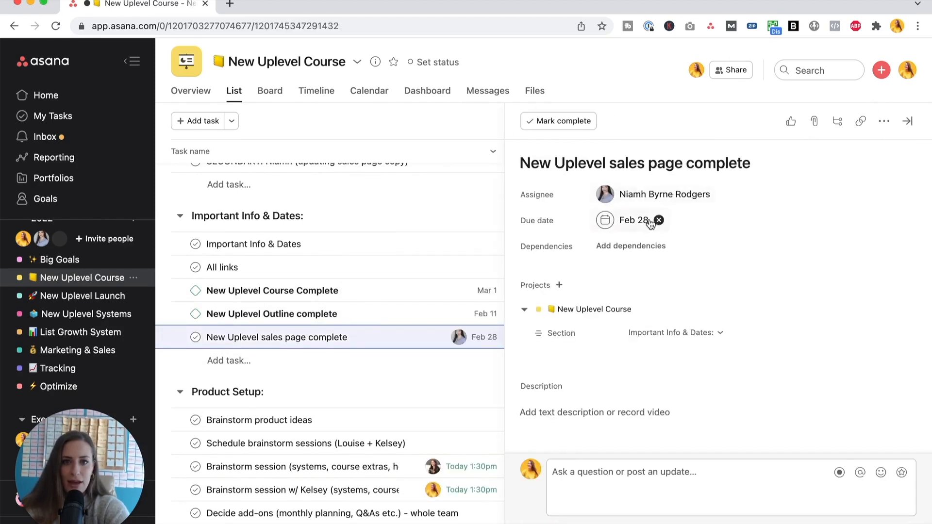
{"action": "left_click", "coordinate": [884, 121]}
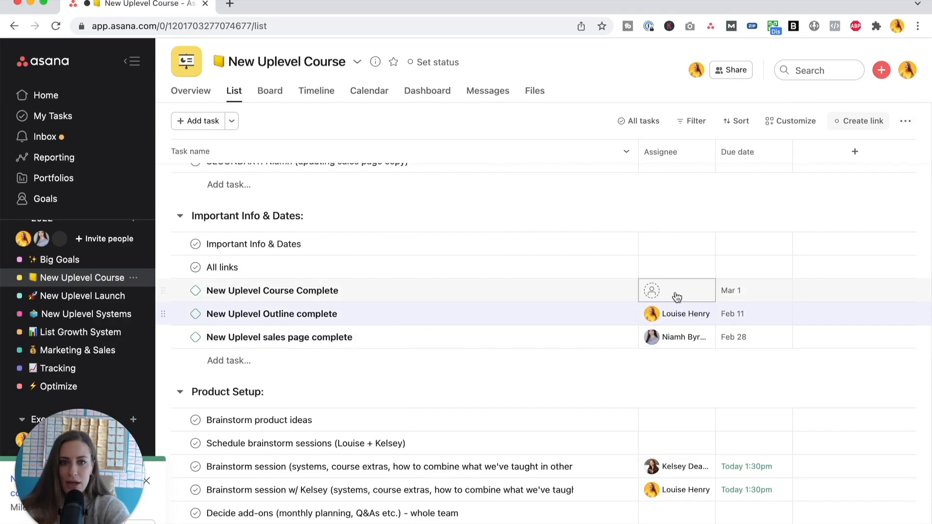
{"action": "left_click", "coordinate": [676, 290]}
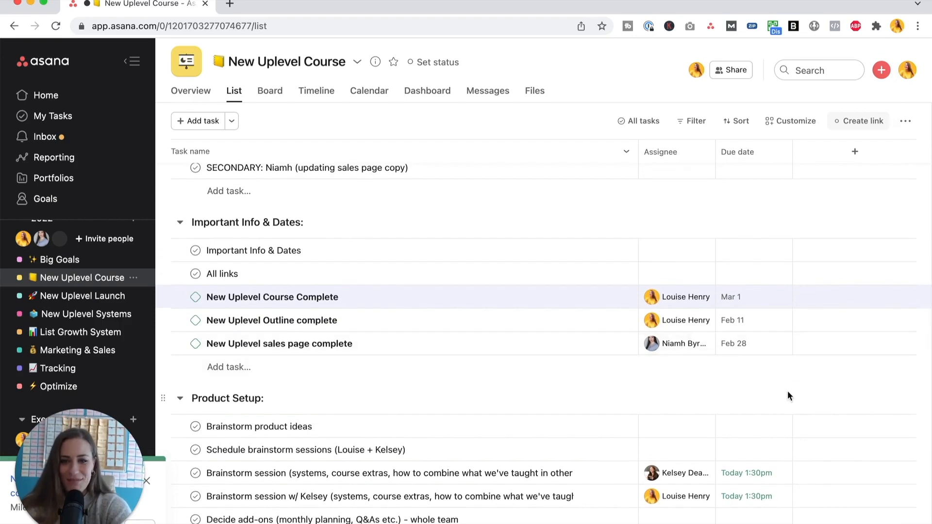
- Scroll through the Product Setup section with its completed later tasks
{"action": "scroll", "scroll_direction": "down", "scroll_amount": 3}
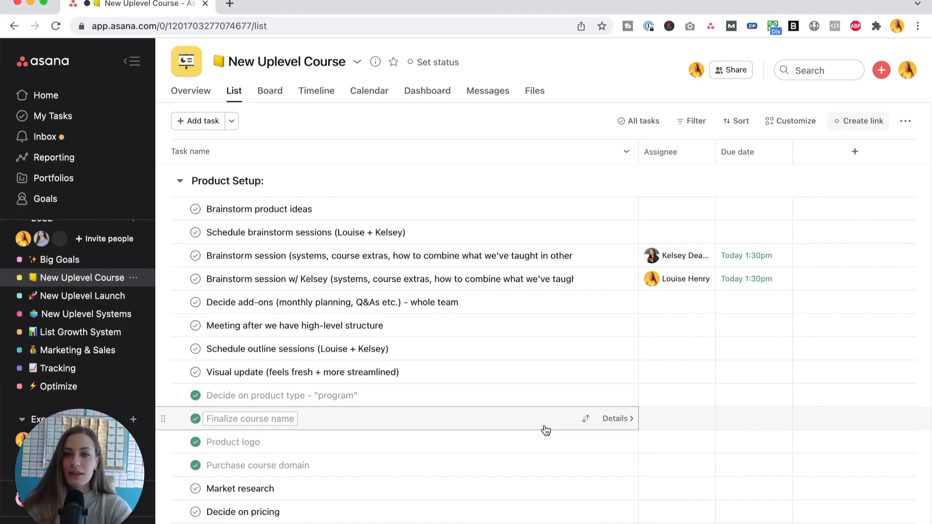
{"action": "mouse_move", "coordinate": [680, 134]}
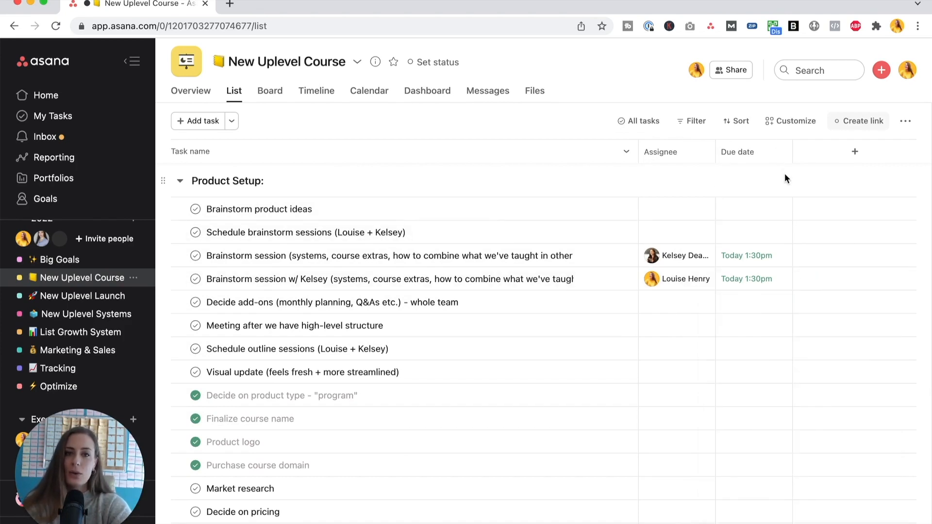
{"action": "mouse_move", "coordinate": [830, 177]}
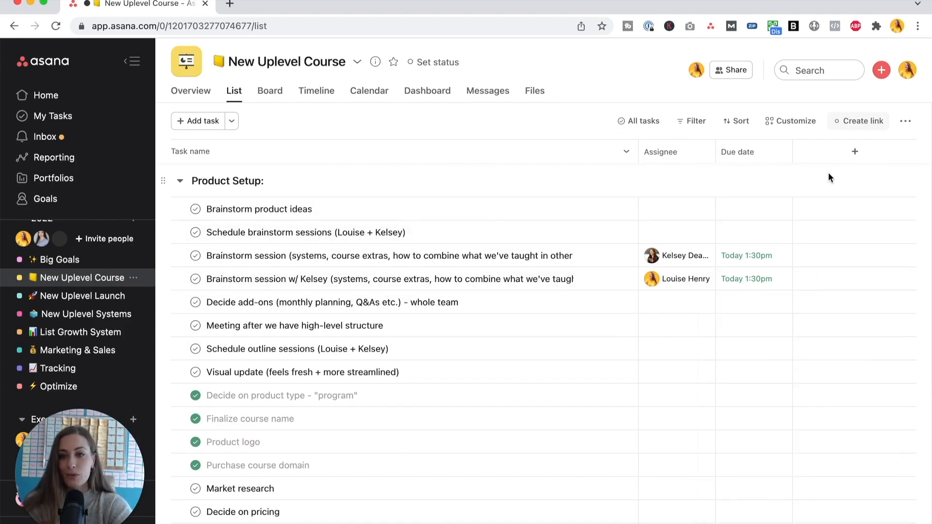
{"action": "mouse_move", "coordinate": [813, 184]}
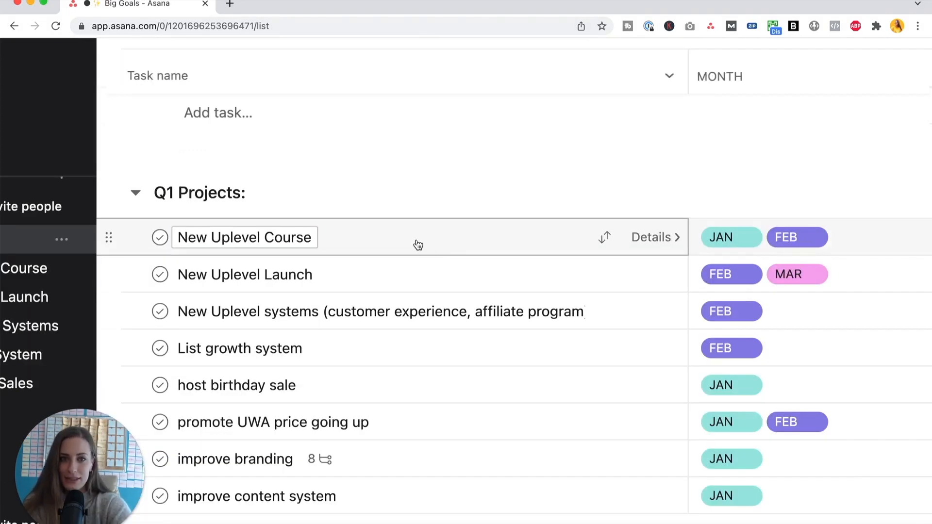
{"action": "left_click", "coordinate": [378, 311]}
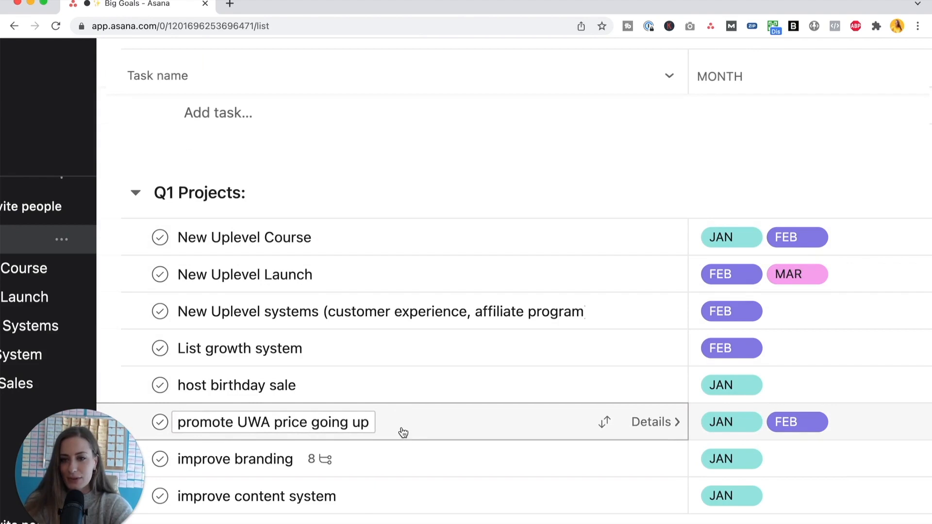
{"action": "mouse_move", "coordinate": [413, 422]}
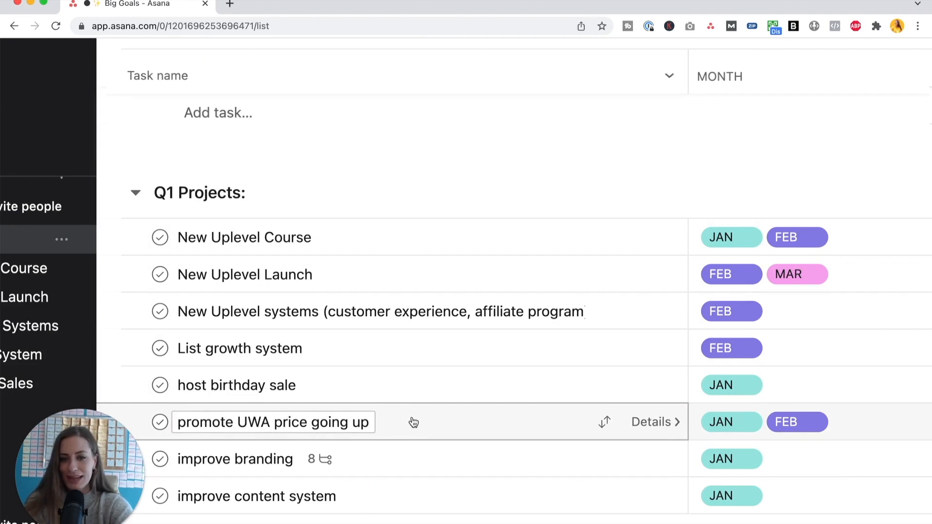